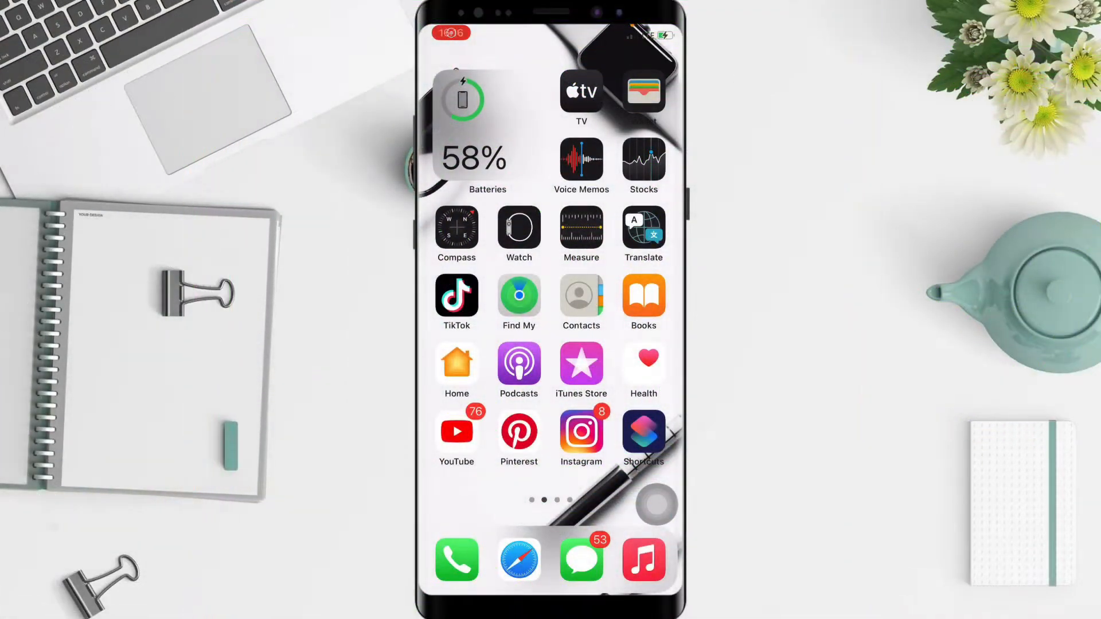
Swipe through the home screen pages to the fourth page with LinkedIn, Reddit, Discord and Quora.
{"action": "scroll", "scroll_direction": "left", "scroll_amount": 3}
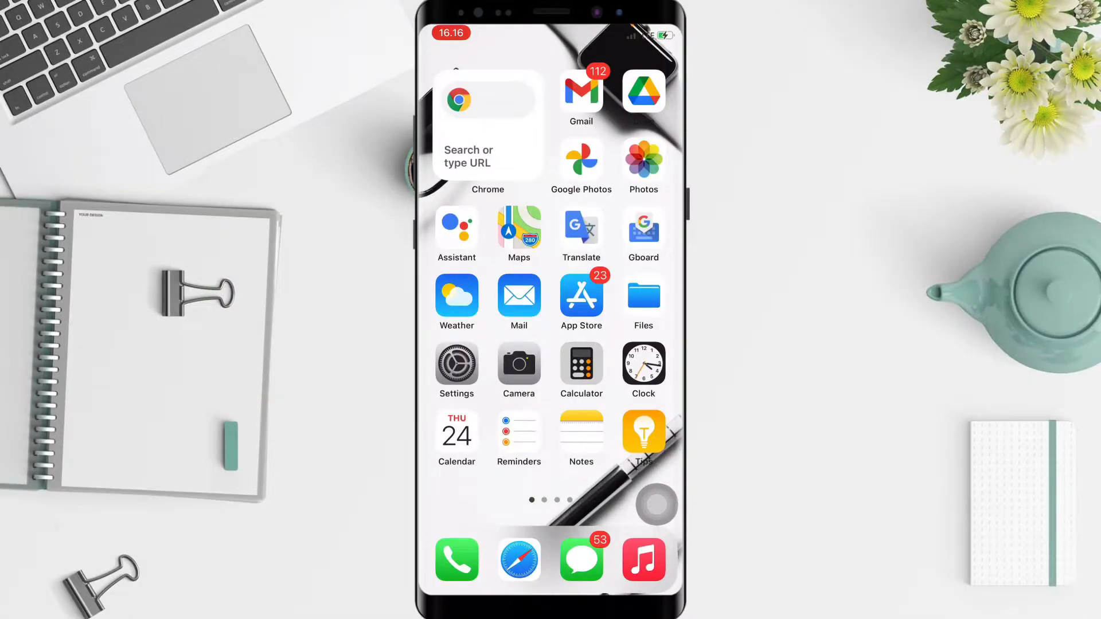
{"action": "scroll", "scroll_direction": "right", "scroll_amount": 3}
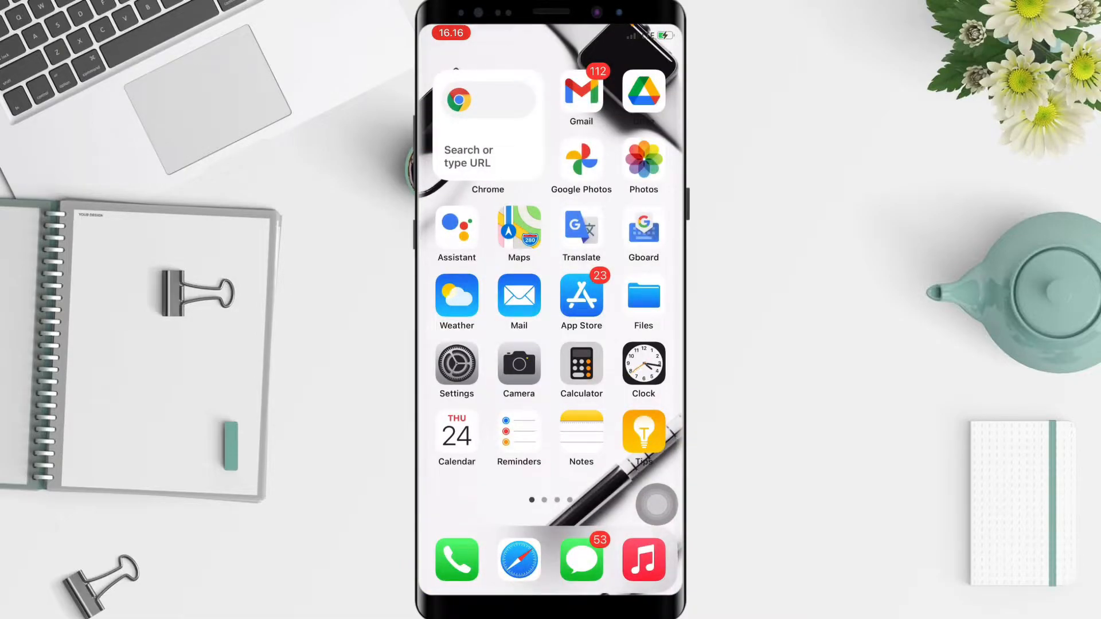
{"action": "scroll", "scroll_direction": "left", "scroll_amount": 3}
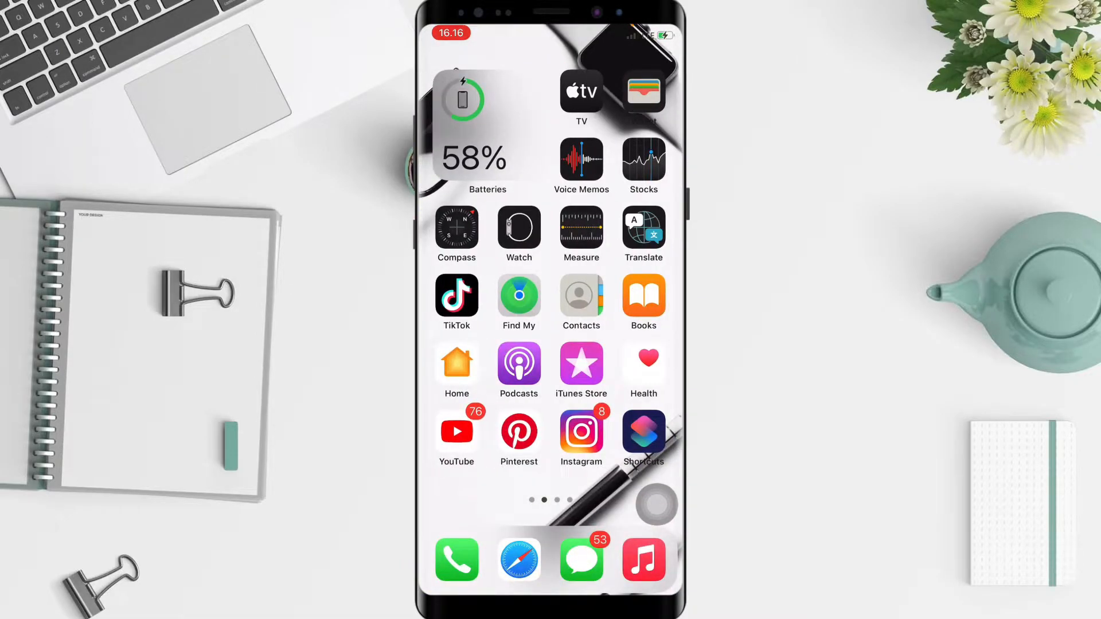
{"action": "scroll", "scroll_direction": "left", "scroll_amount": 3}
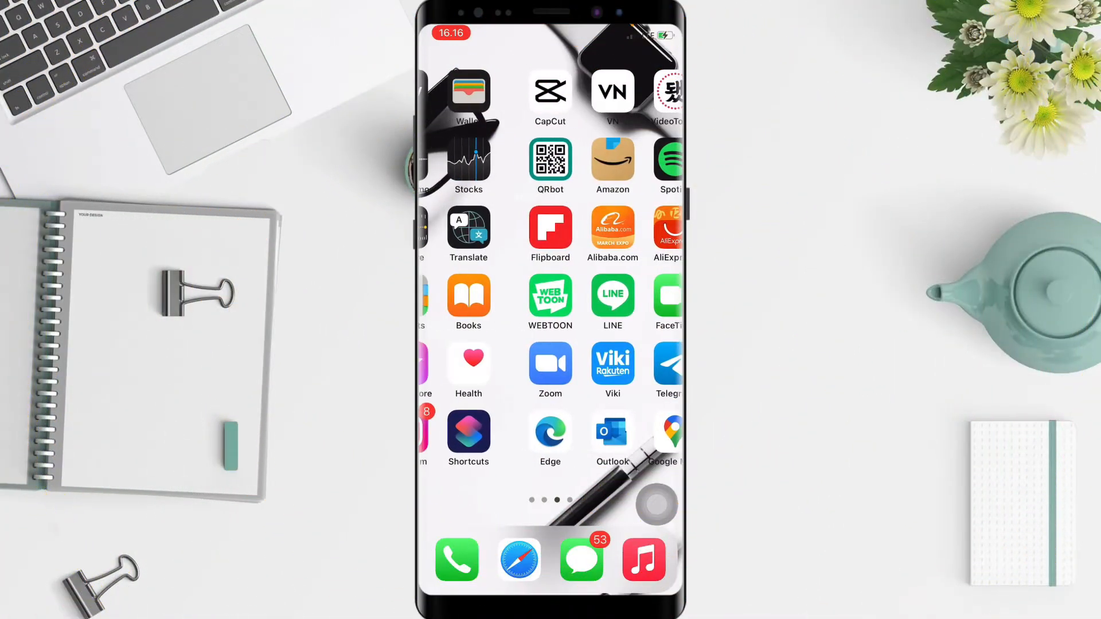
{"action": "scroll", "scroll_direction": "left", "scroll_amount": 3}
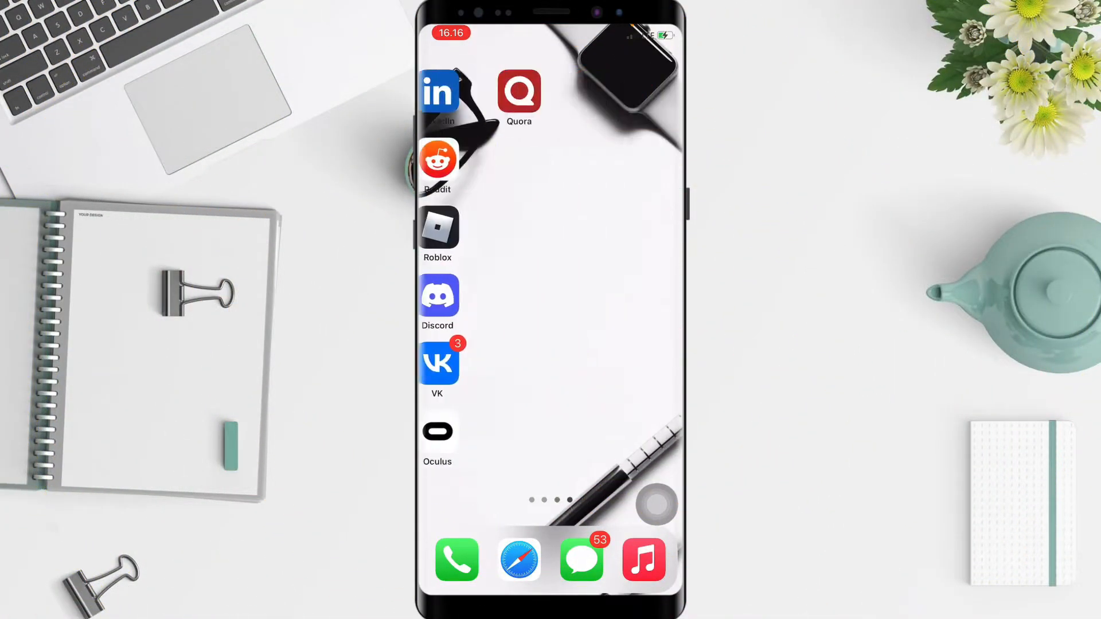
Launch Quora and reach your own profile page via the account side menu.
{"action": "left_click", "coordinate": [518, 92]}
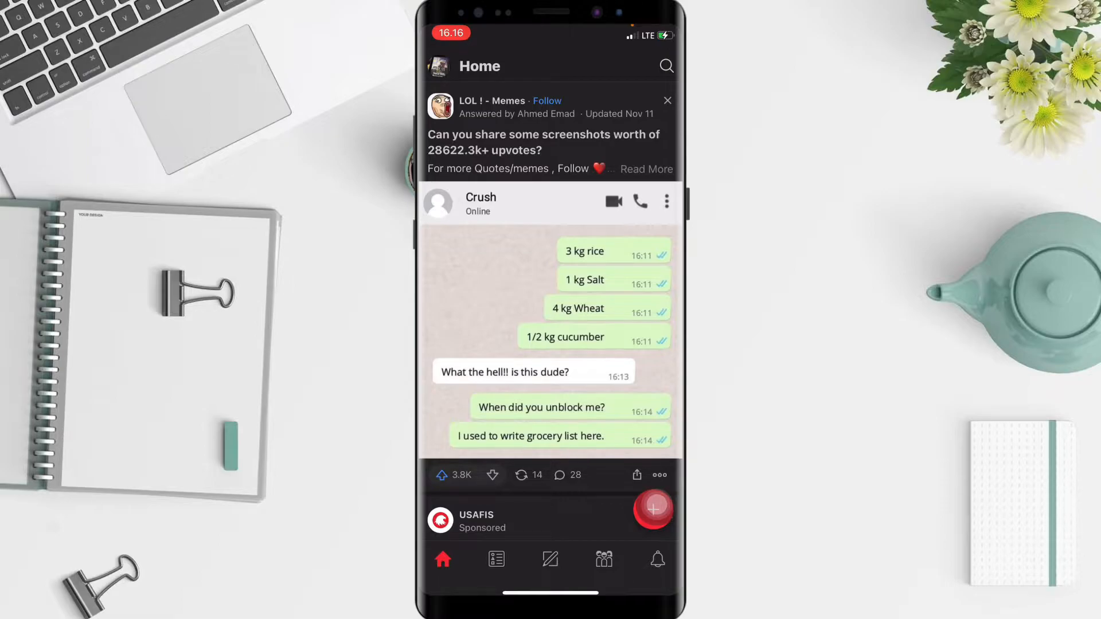
{"action": "mouse_move", "coordinate": [445, 69]}
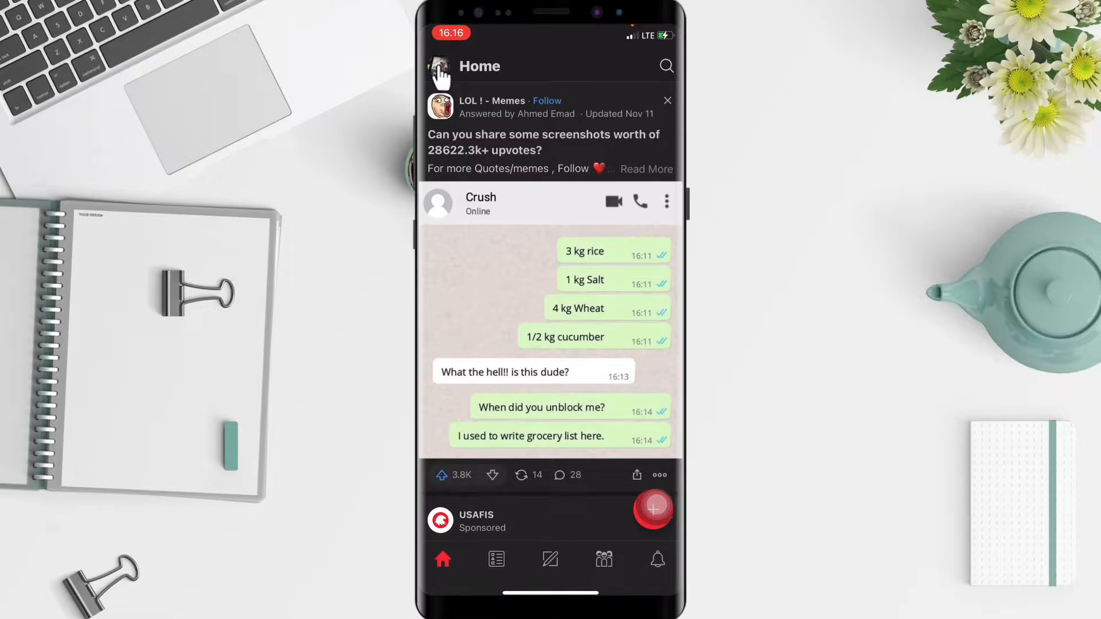
{"action": "left_click", "coordinate": [443, 72]}
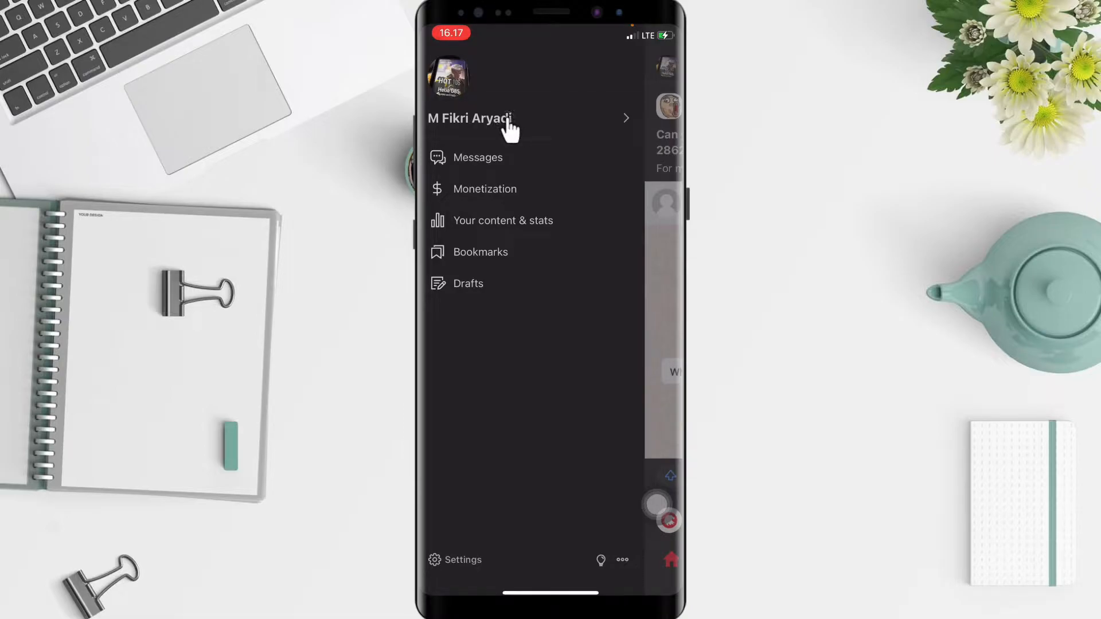
{"action": "left_click", "coordinate": [470, 118]}
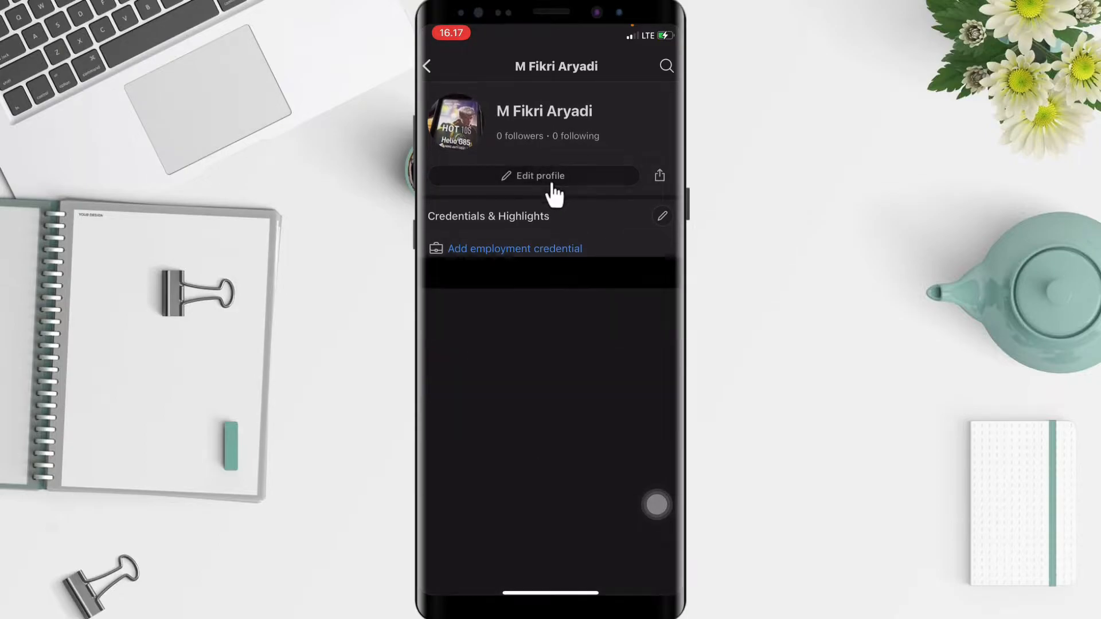
Open Edit profile and then the Edit name screen for the display name.
{"action": "left_click", "coordinate": [535, 177]}
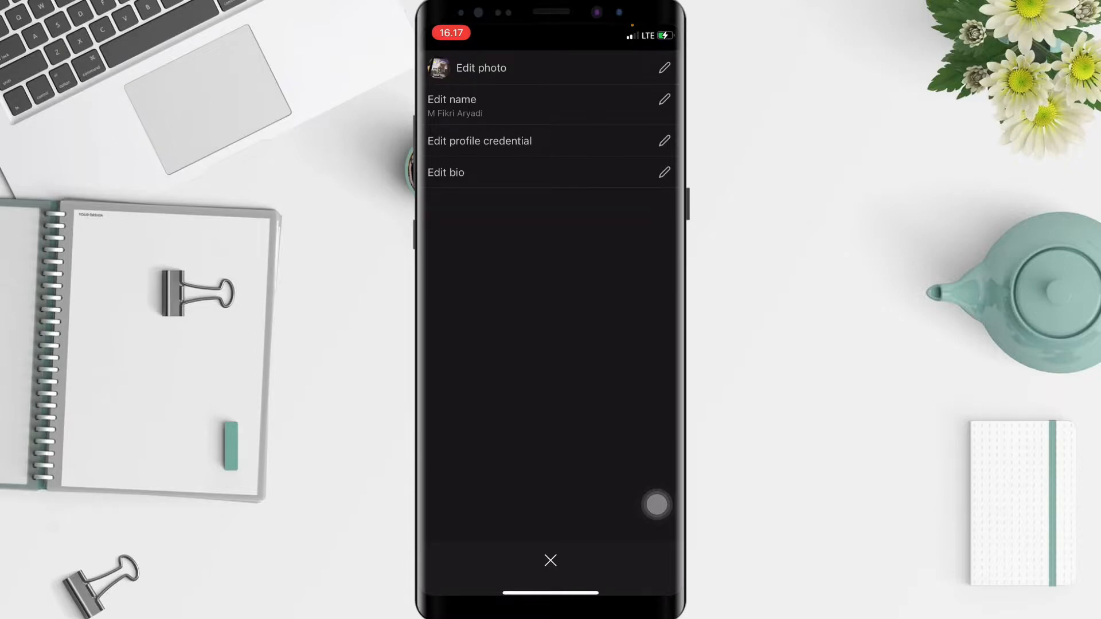
{"action": "left_click", "coordinate": [663, 101]}
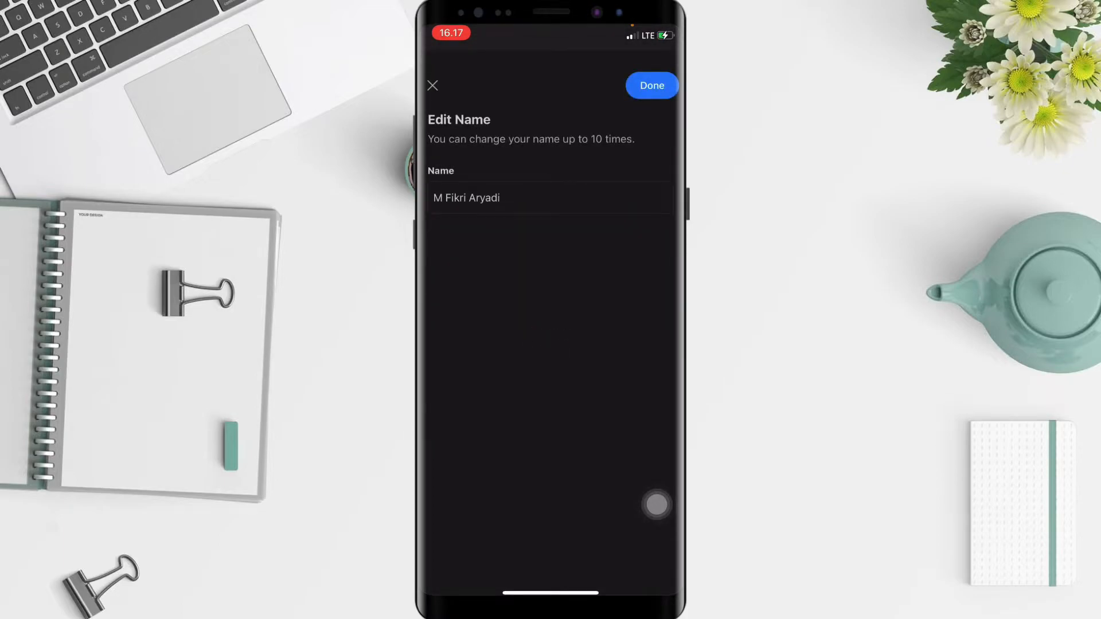
Replace the display name with "Arya's Tech" and save it with Done.
{"action": "left_click", "coordinate": [550, 198]}
{"action": "type", "text": "Arya's"}
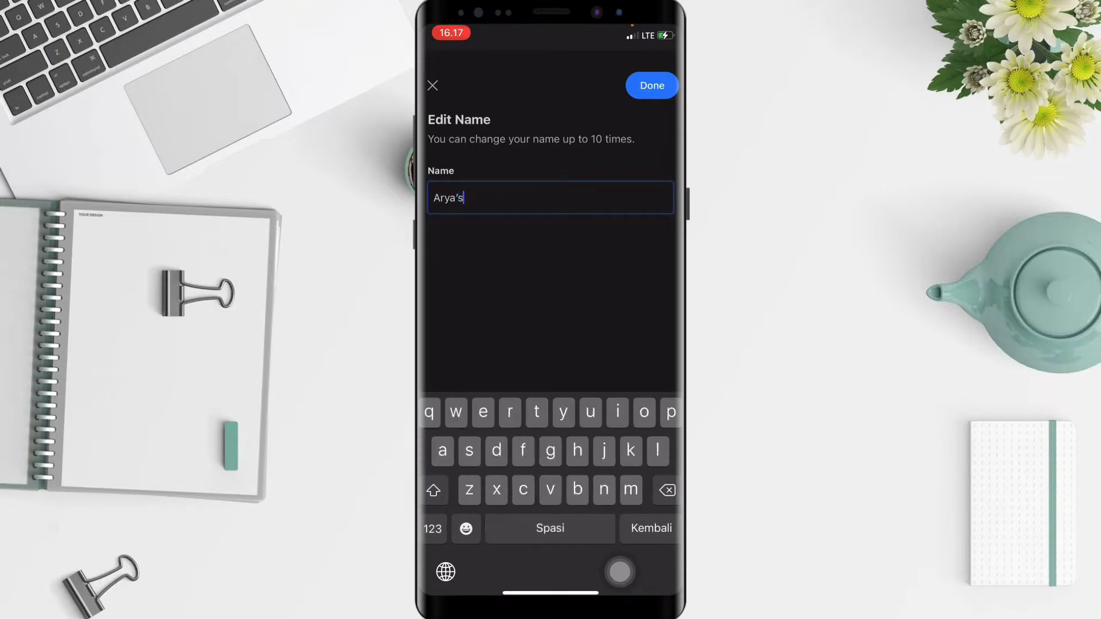
{"action": "type", "text": "Tech"}
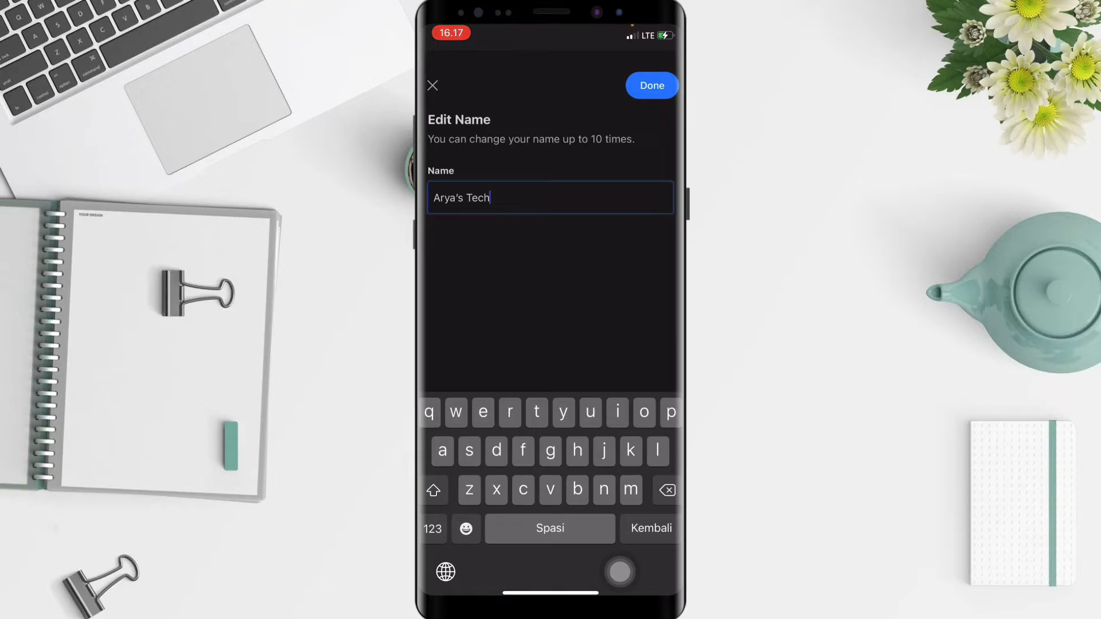
{"action": "left_click", "coordinate": [652, 85]}
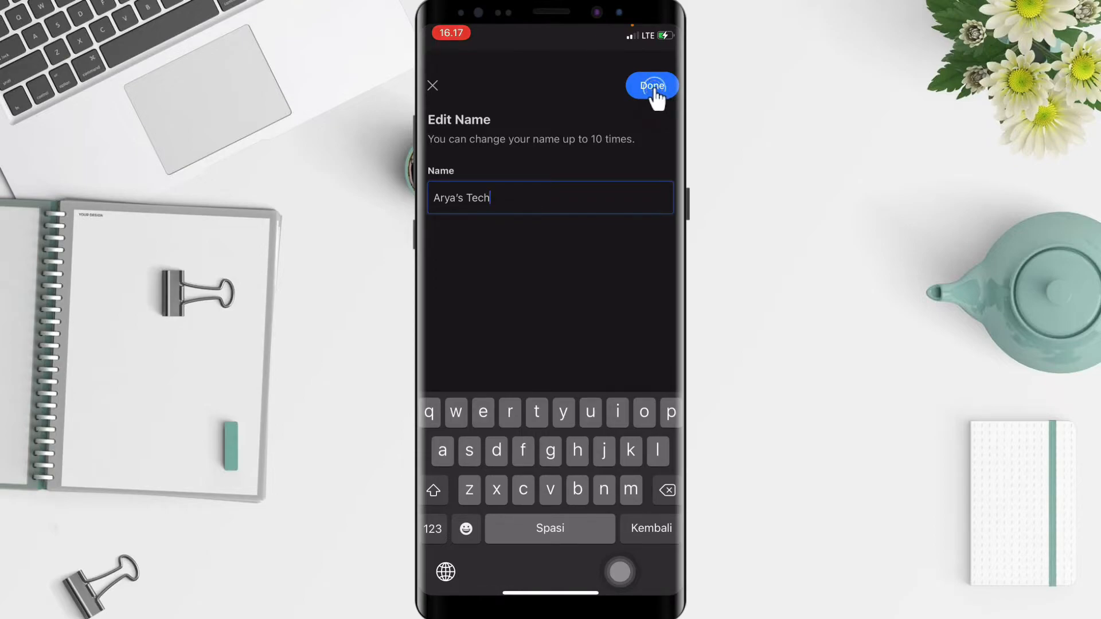
{"action": "left_click", "coordinate": [652, 85]}
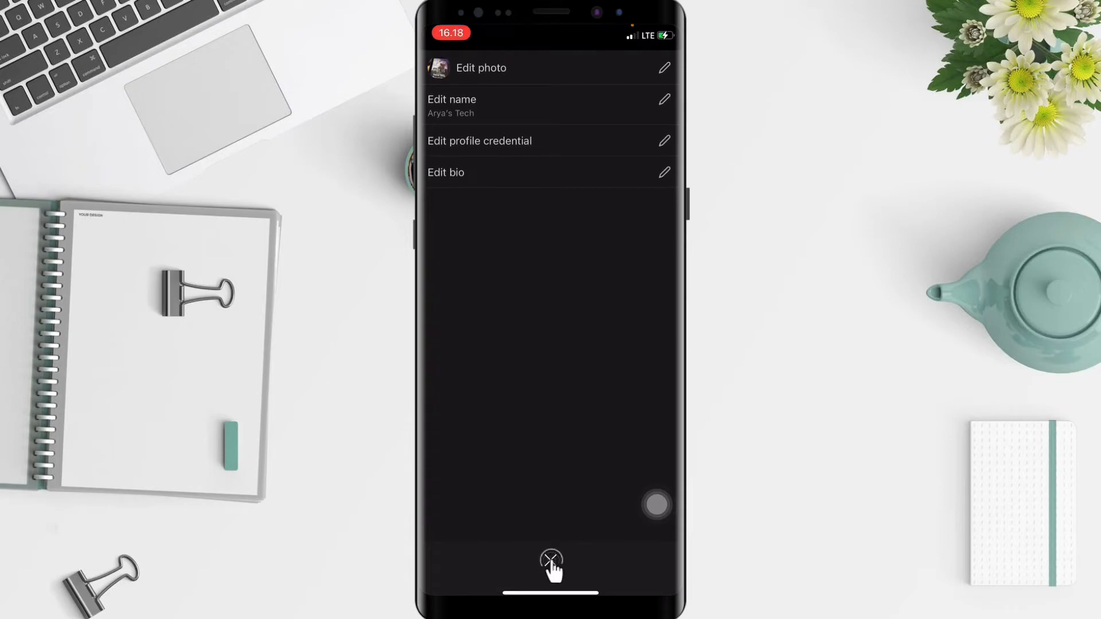
Close the edit options to view the profile as "Arya's Tech", then leave for the iOS Home Screen.
{"action": "left_click", "coordinate": [550, 562]}
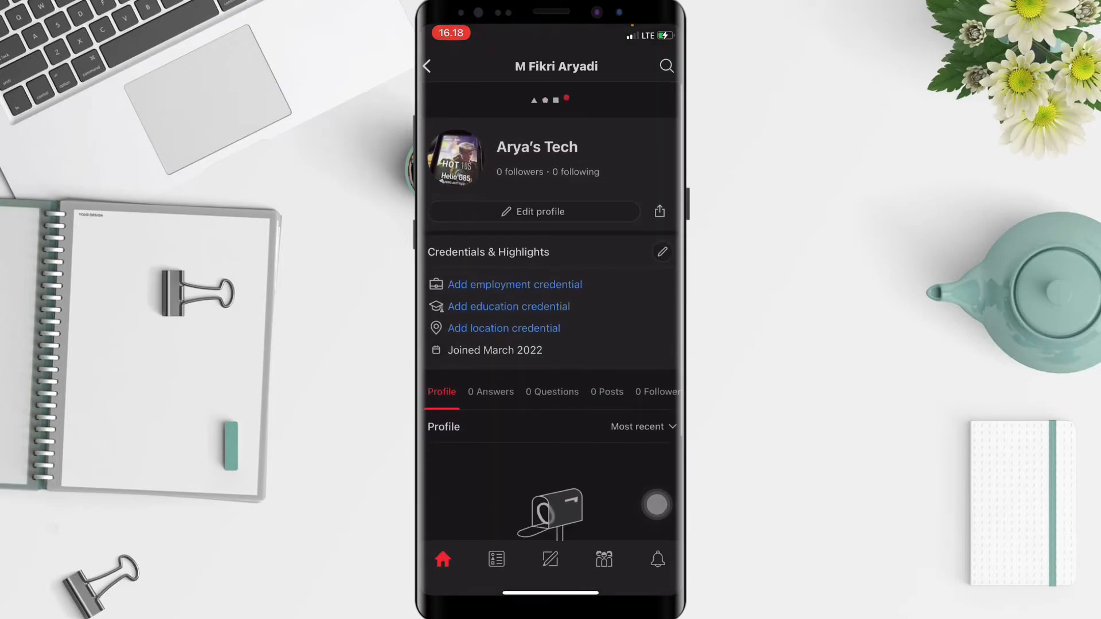
{"action": "scroll", "scroll_direction": "down", "scroll_amount": 3}
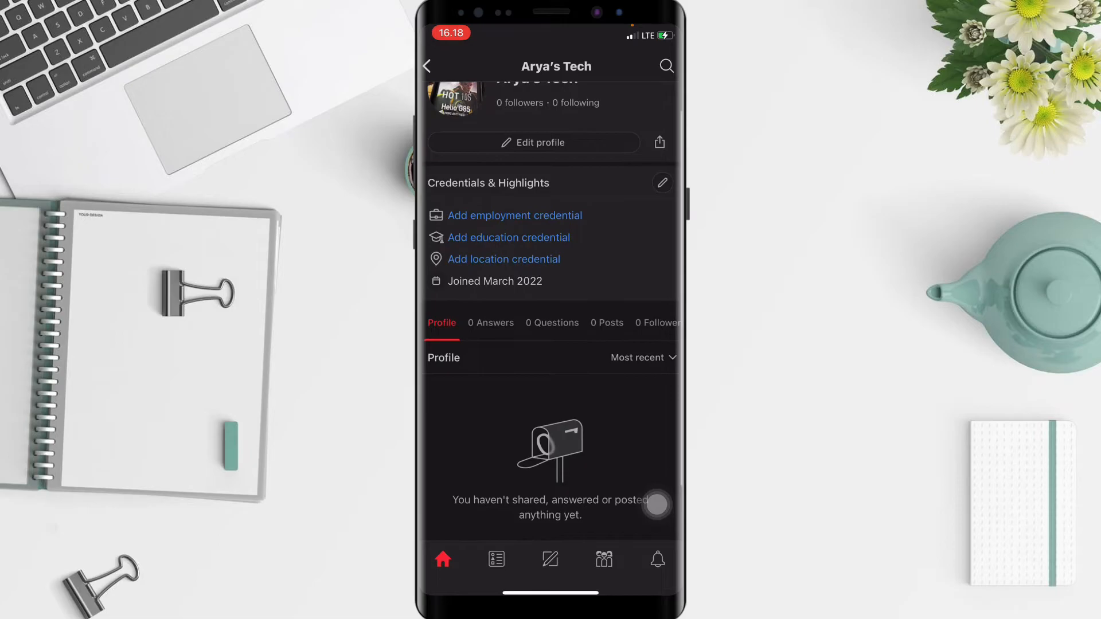
{"action": "scroll", "scroll_direction": "up", "scroll_amount": 3}
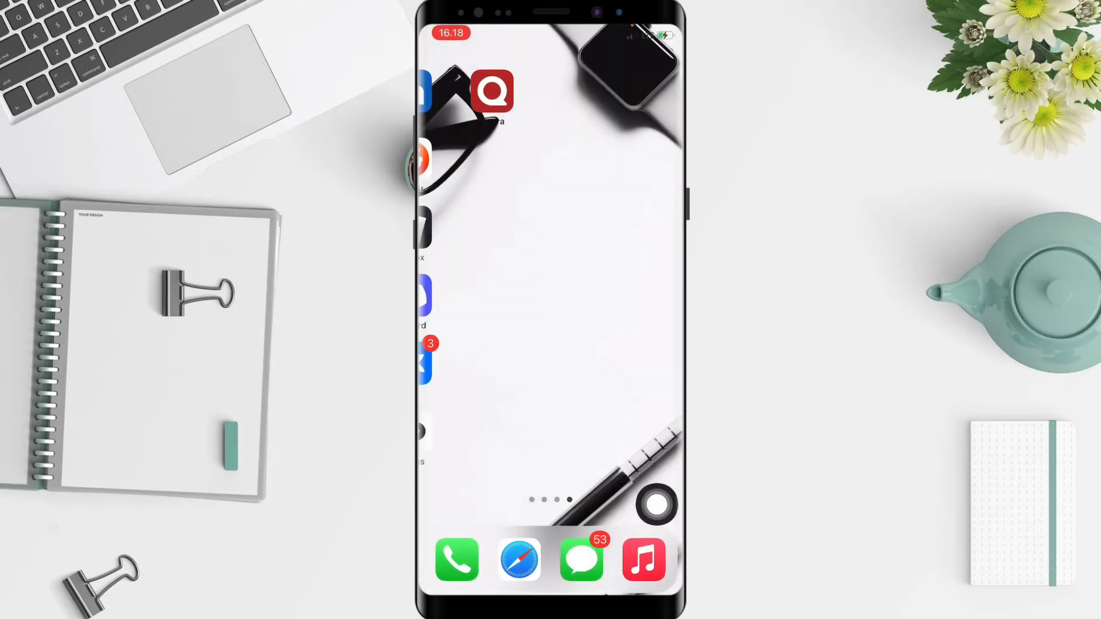
{"action": "scroll", "scroll_direction": "left", "scroll_amount": 3}
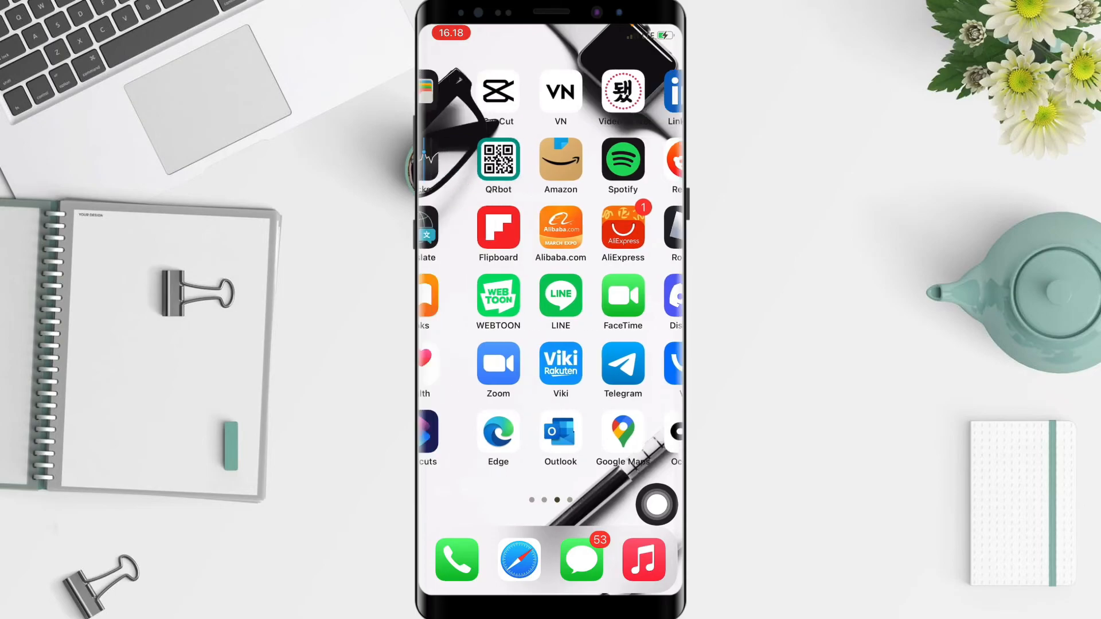
{"action": "scroll", "scroll_direction": "left", "scroll_amount": 3}
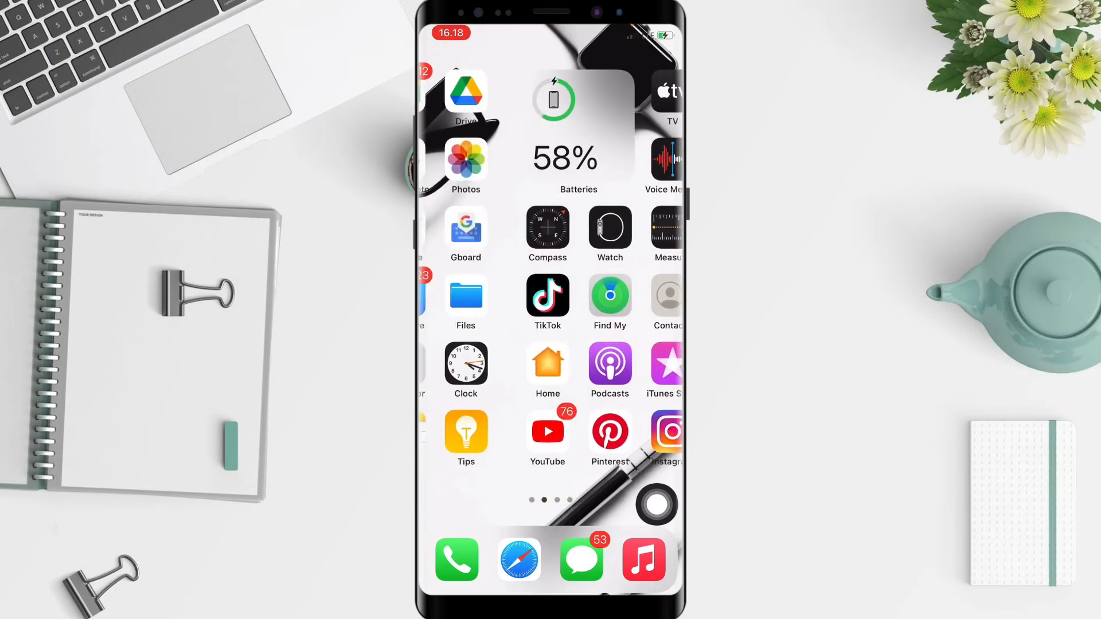